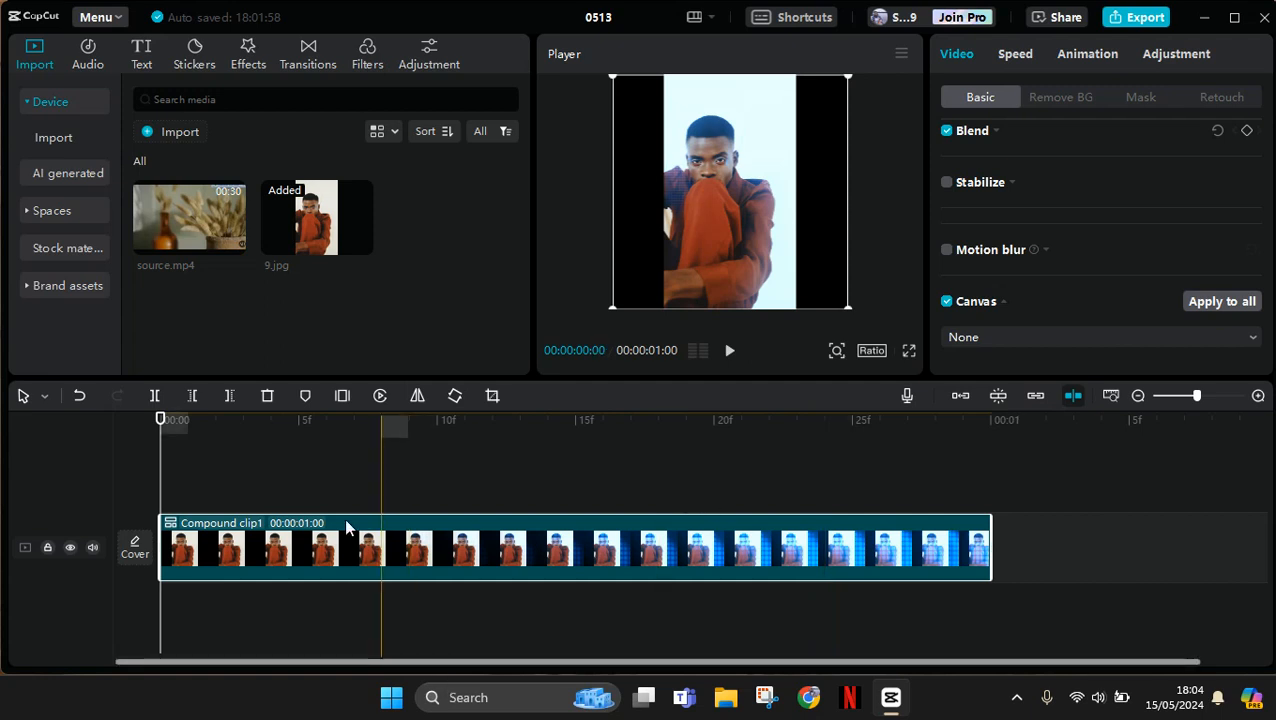
Scrub the preview into the compound clip and bring up its timeline actions, including Undo compound clip
{"action": "left_click", "coordinate": [356, 420]}
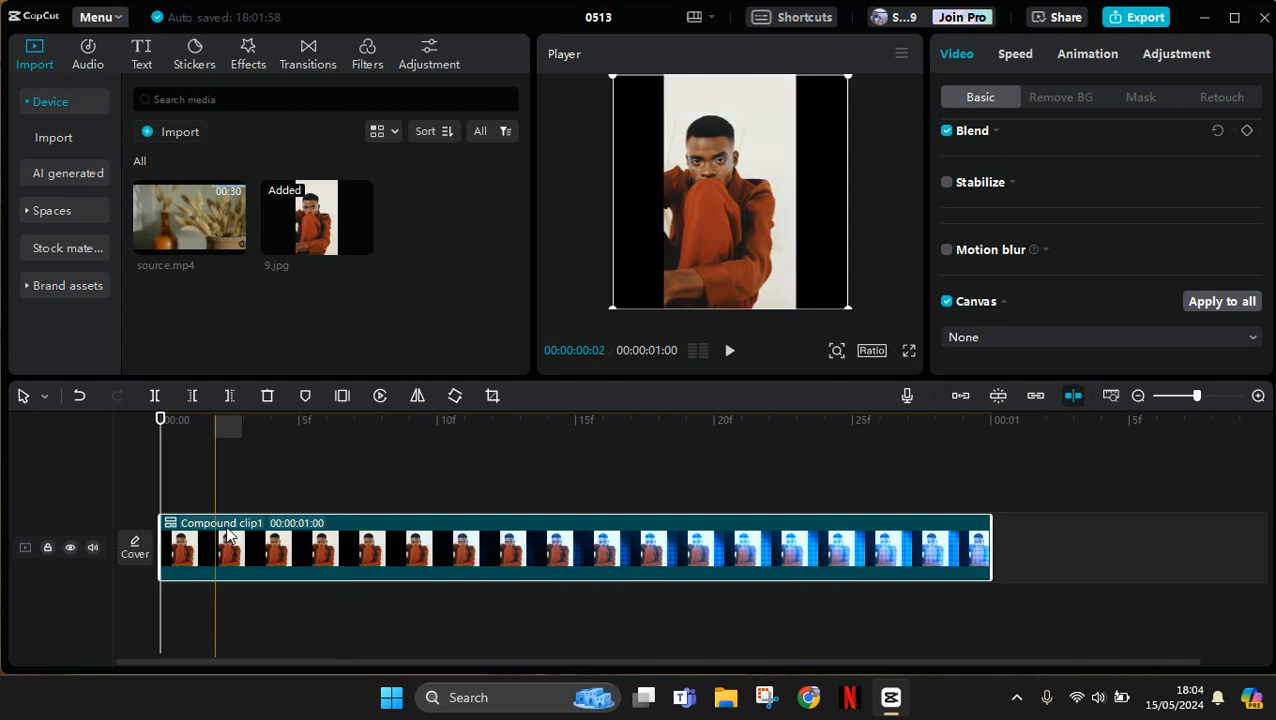
{"action": "left_click", "coordinate": [686, 420]}
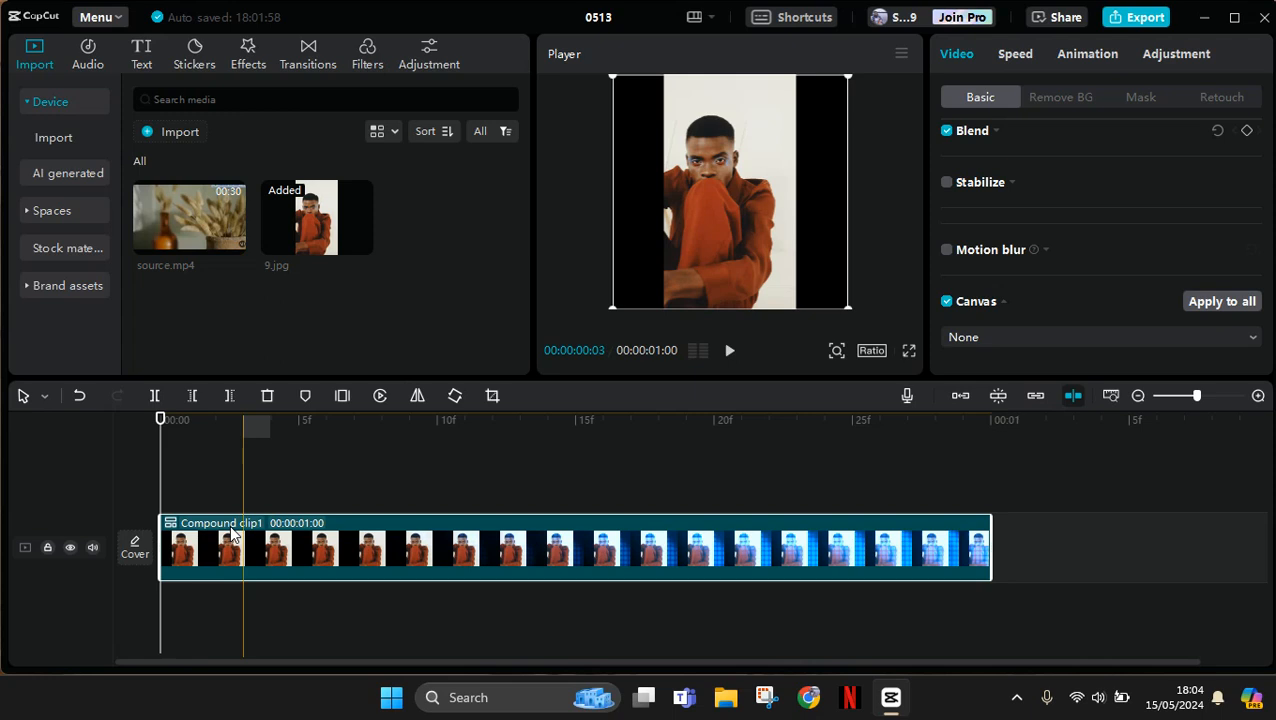
{"action": "mouse_move", "coordinate": [316, 556]}
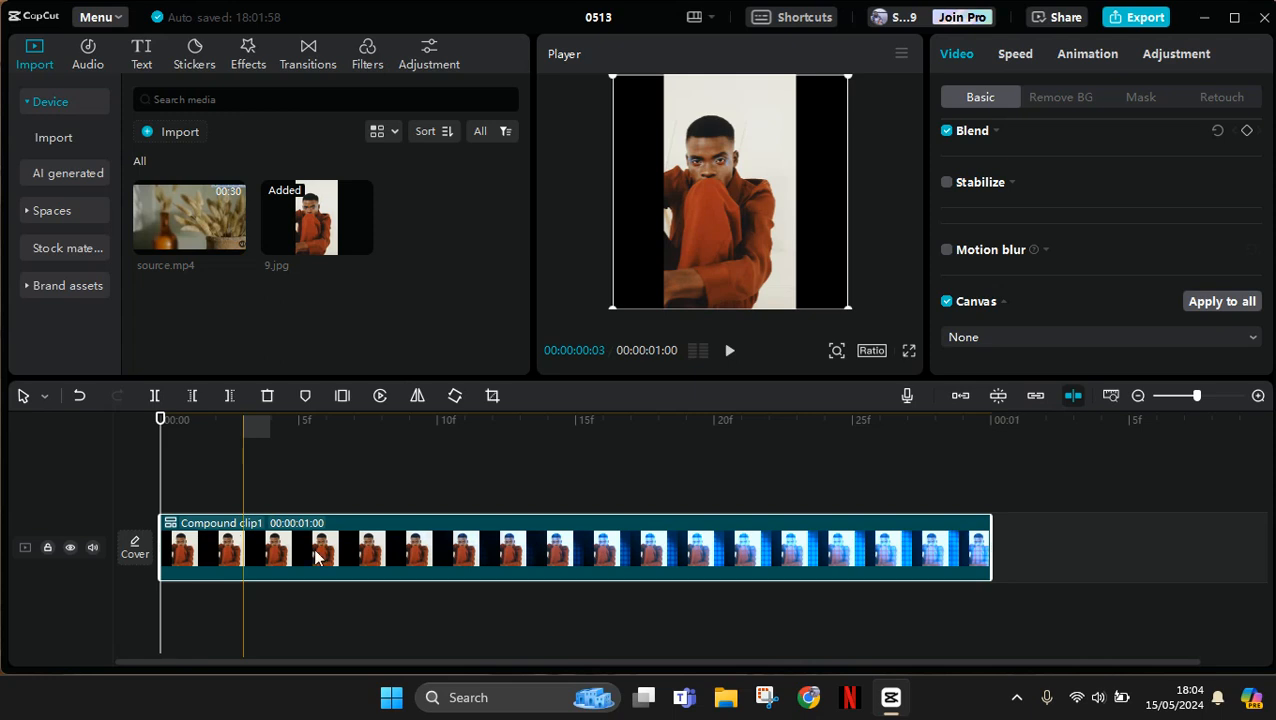
{"action": "left_click", "coordinate": [300, 548]}
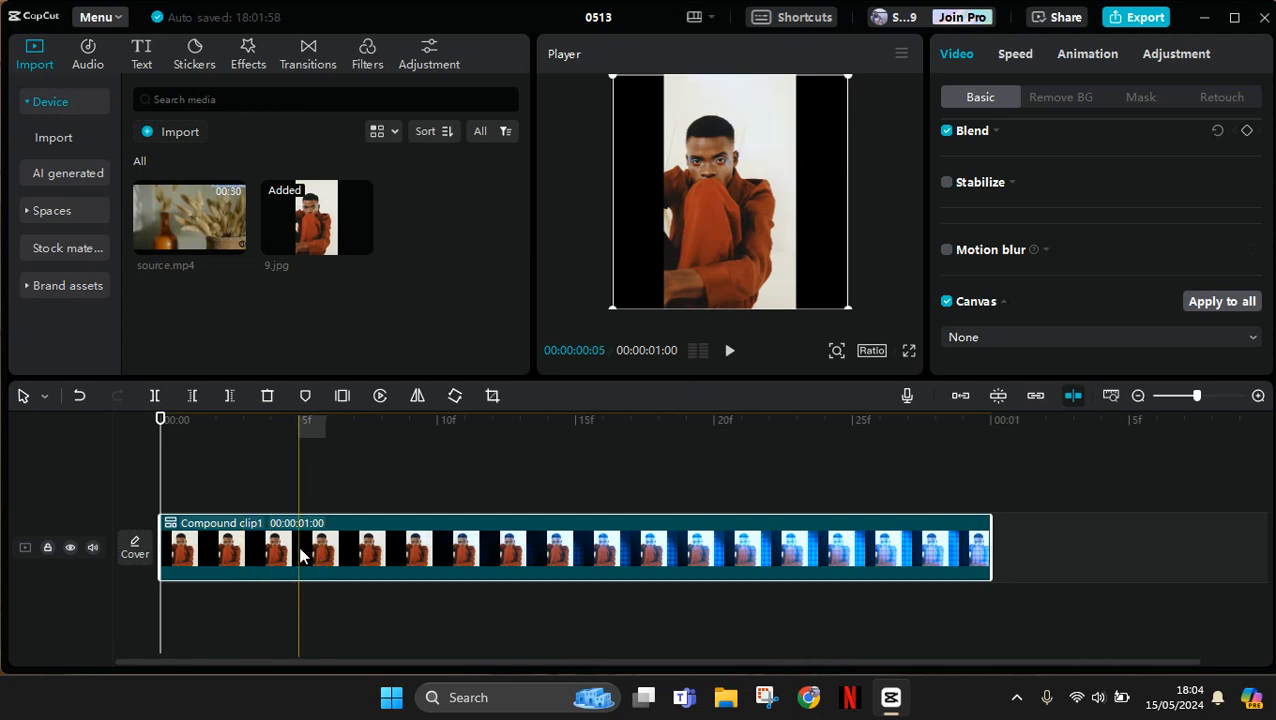
{"action": "right_click", "coordinate": [302, 548]}
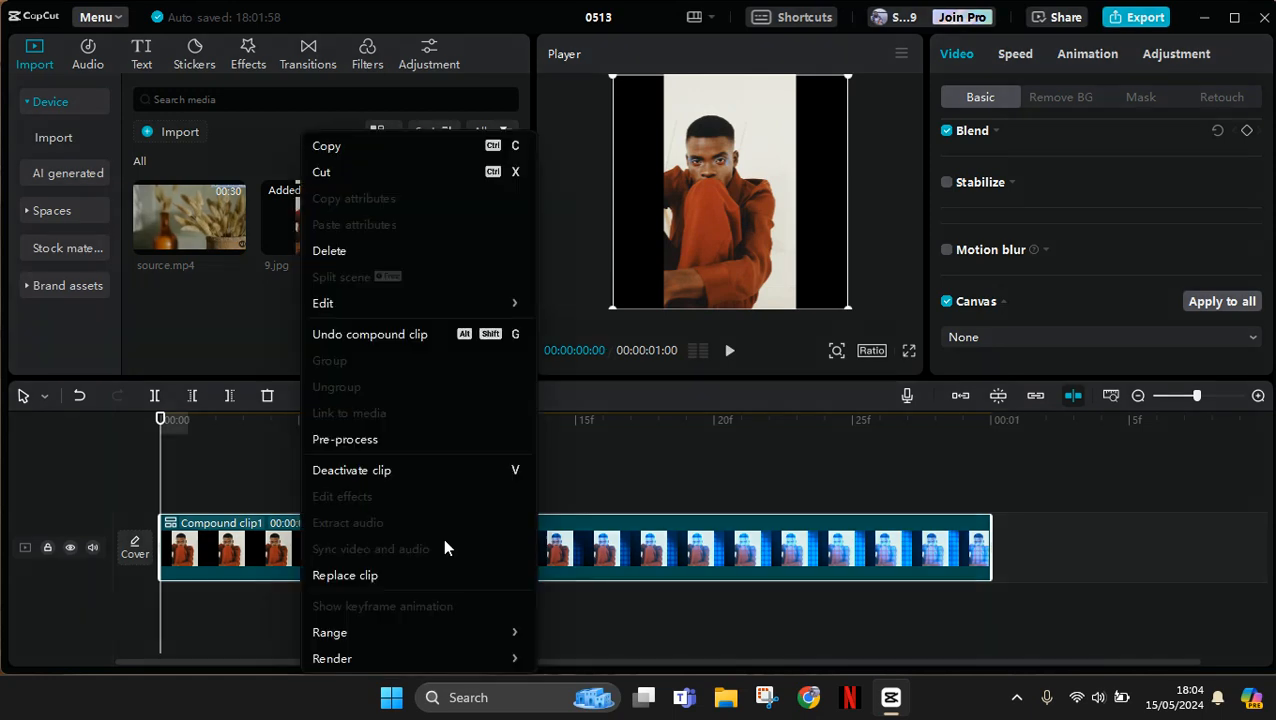
{"action": "mouse_move", "coordinate": [448, 388]}
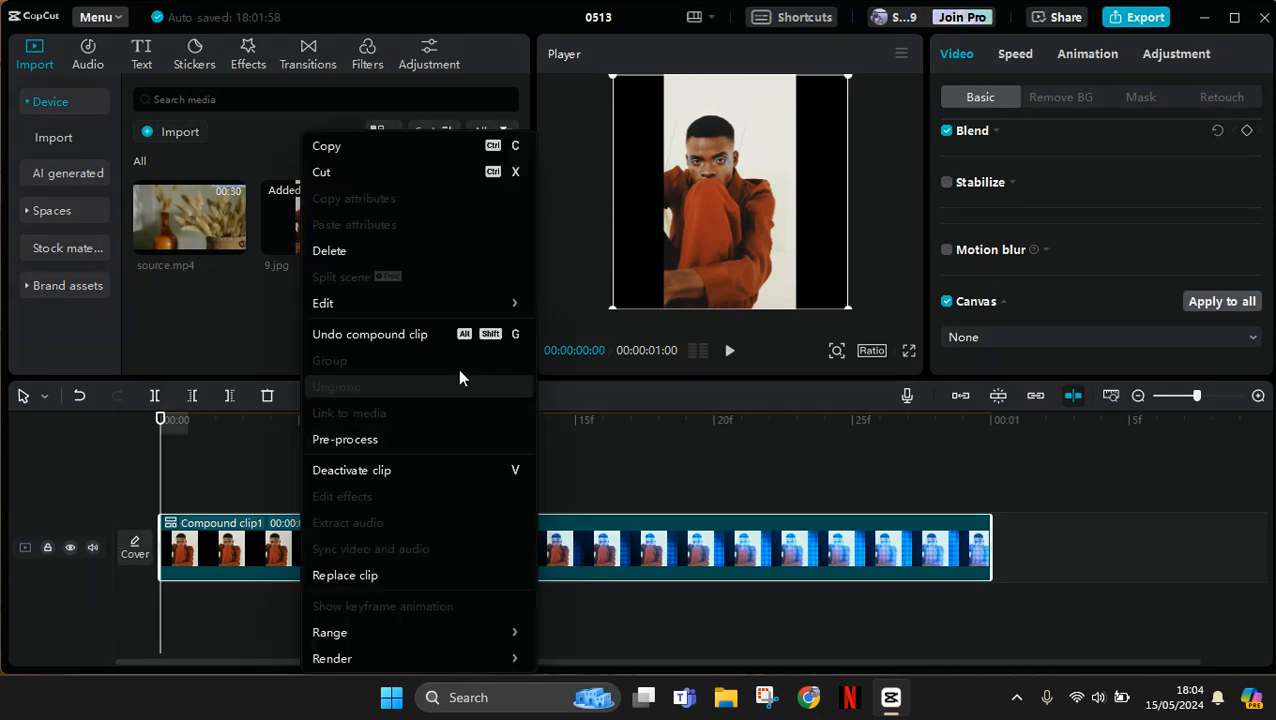
{"action": "mouse_move", "coordinate": [392, 334]}
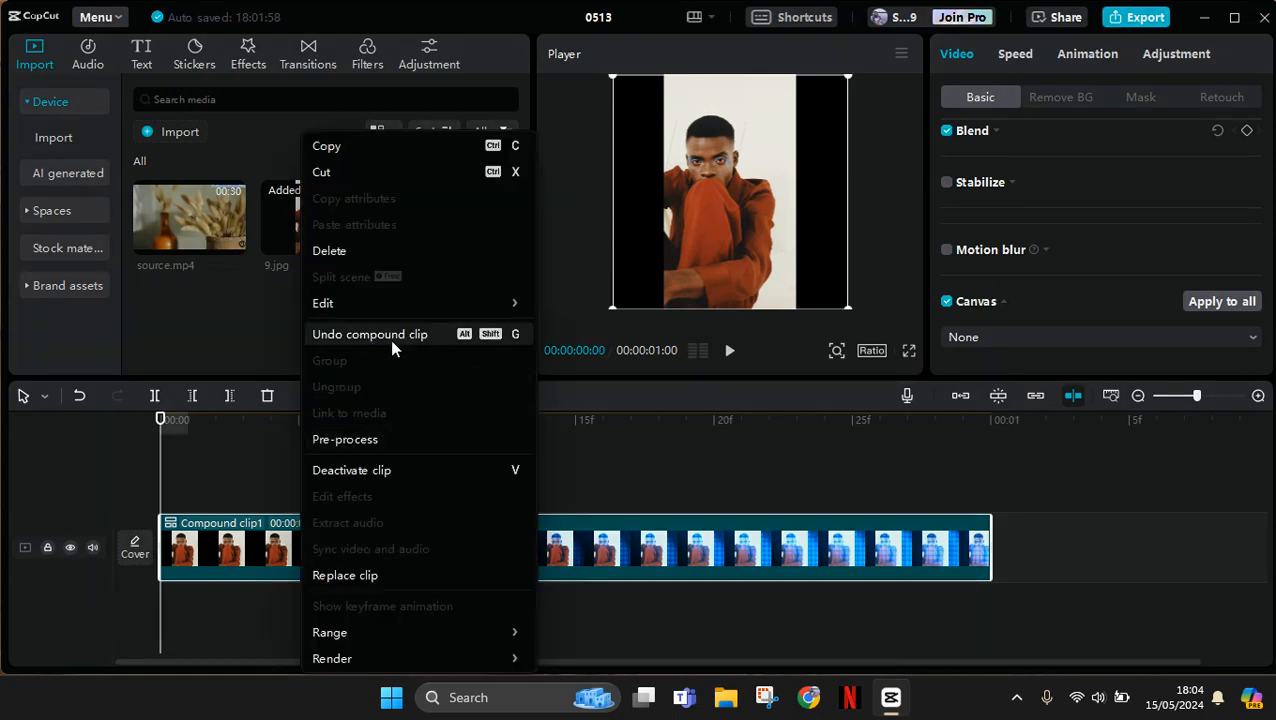
{"action": "mouse_move", "coordinate": [508, 324]}
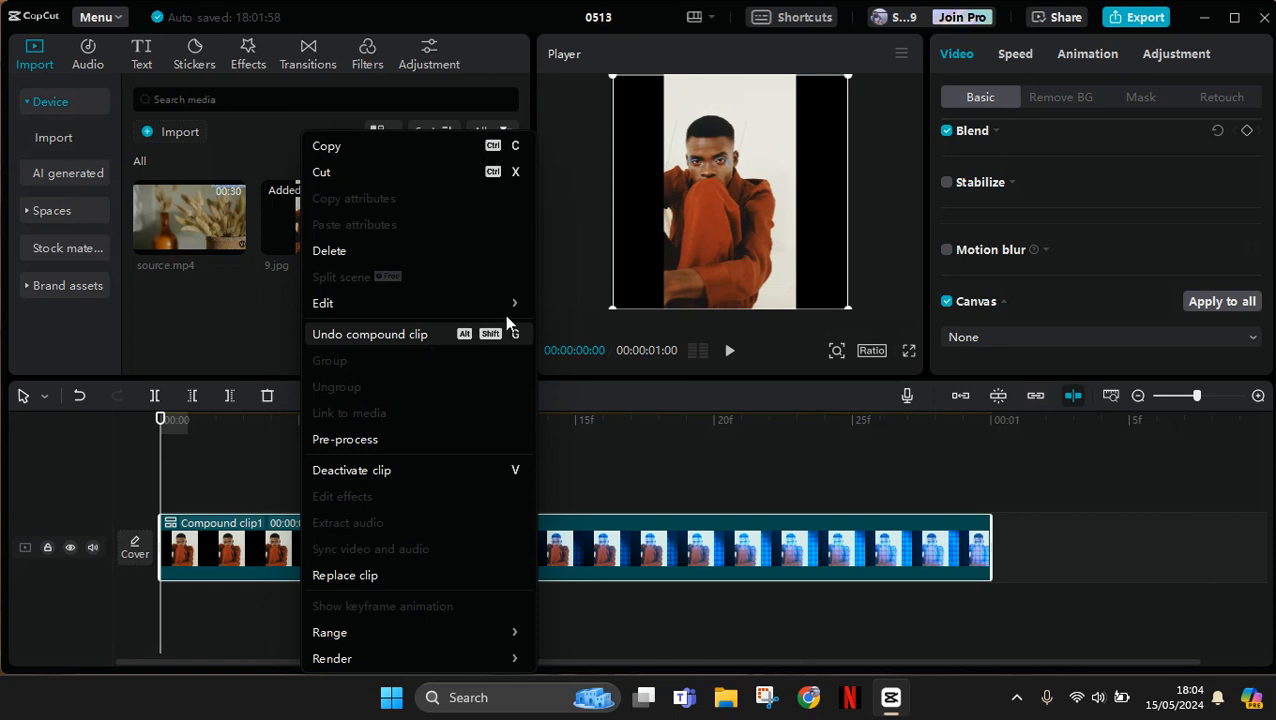
{"action": "mouse_move", "coordinate": [504, 338]}
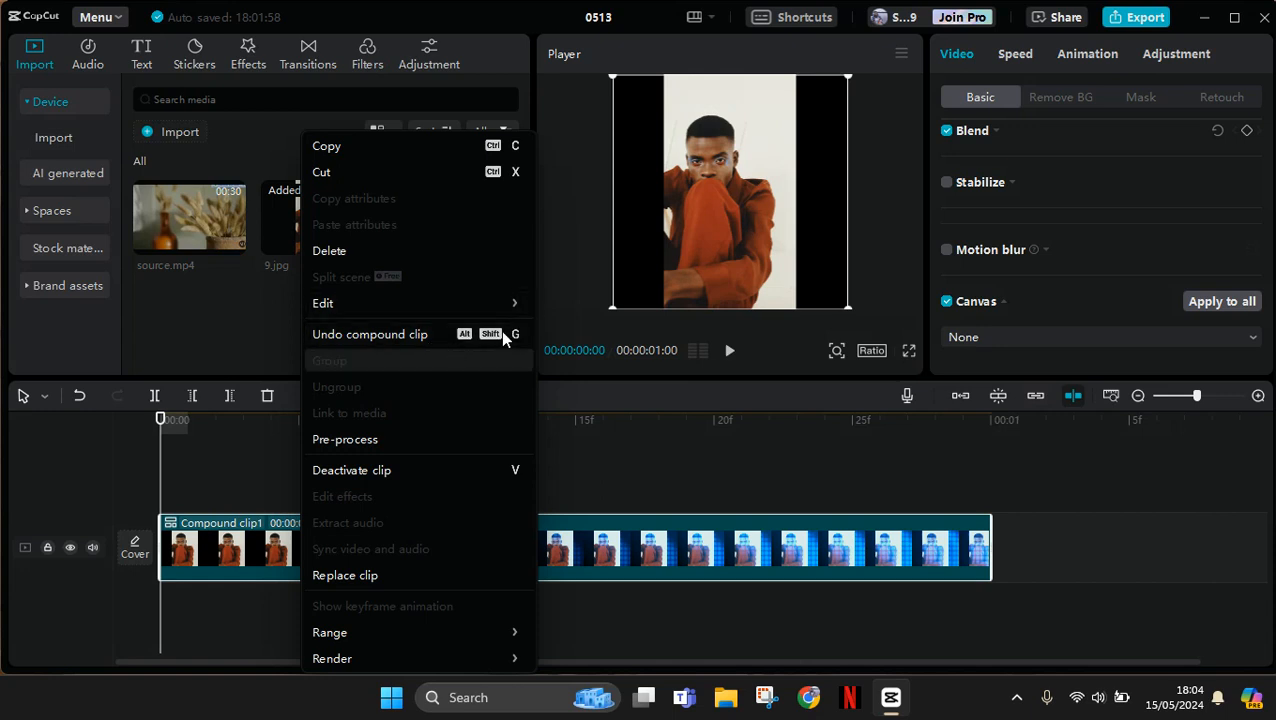
{"action": "mouse_move", "coordinate": [500, 350]}
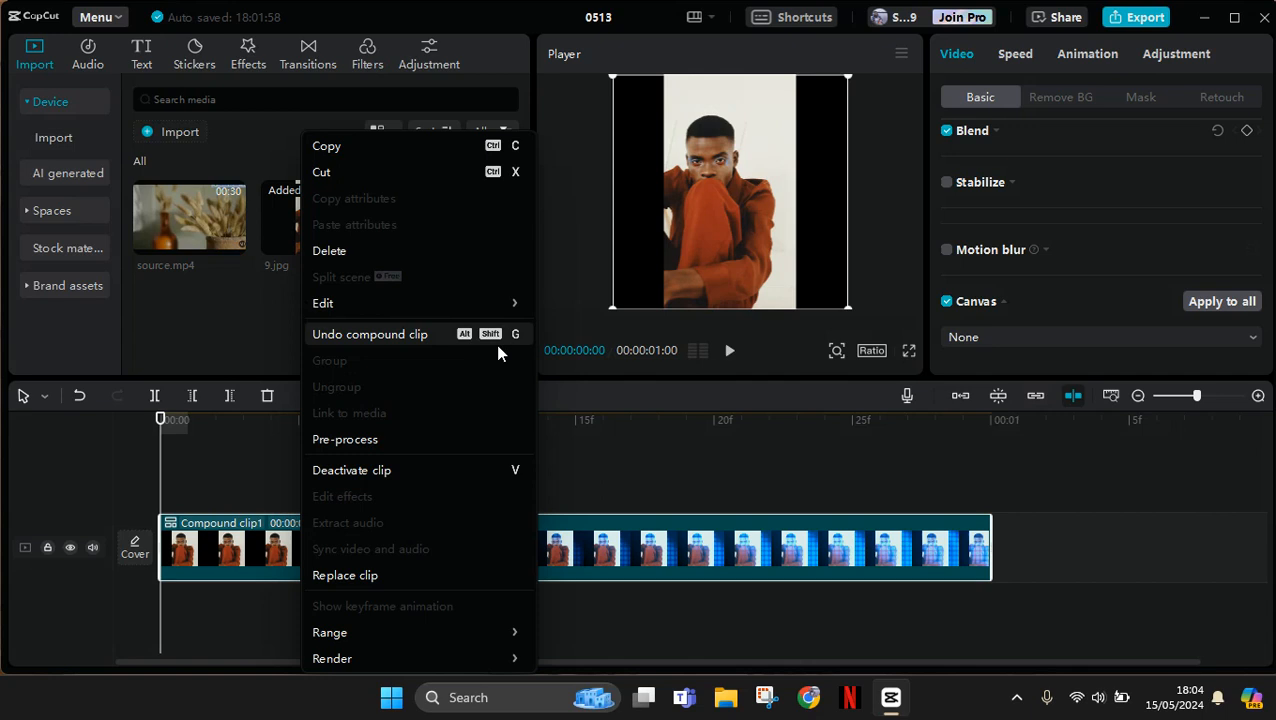
{"action": "mouse_move", "coordinate": [370, 334]}
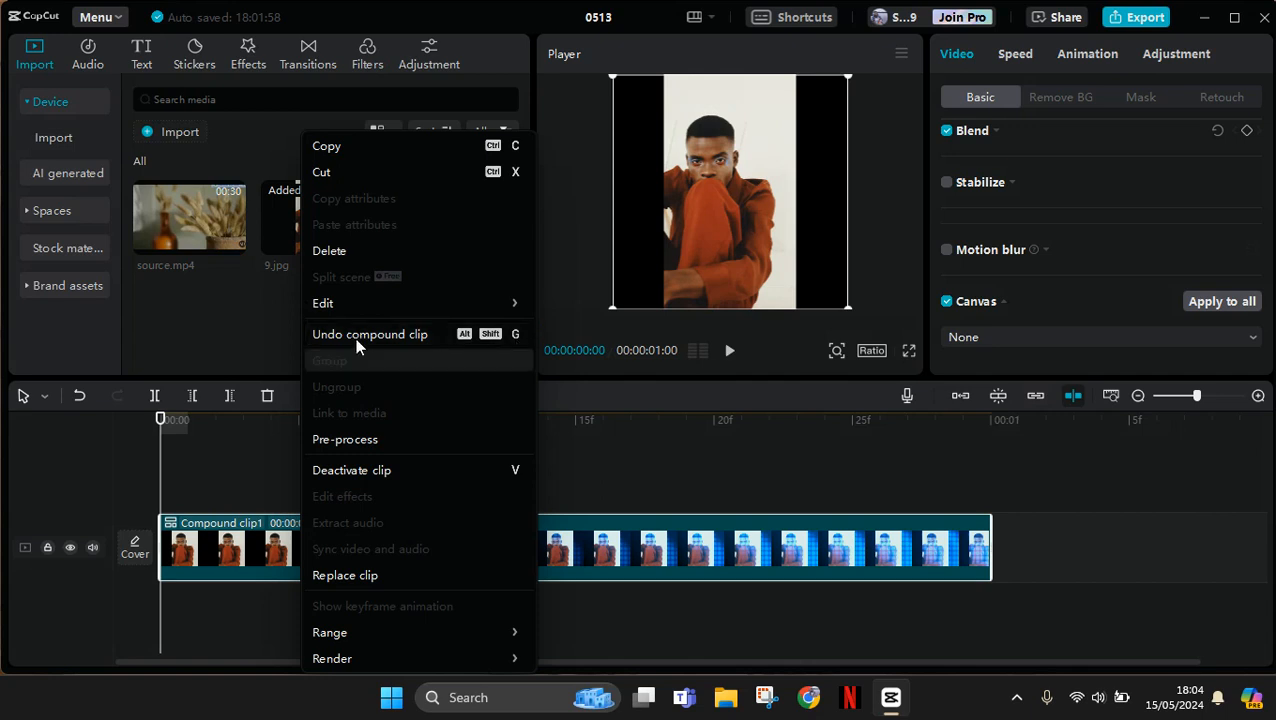
Dismiss the action list, leaving the one-second compound clip intact
{"action": "left_click", "coordinate": [370, 334]}
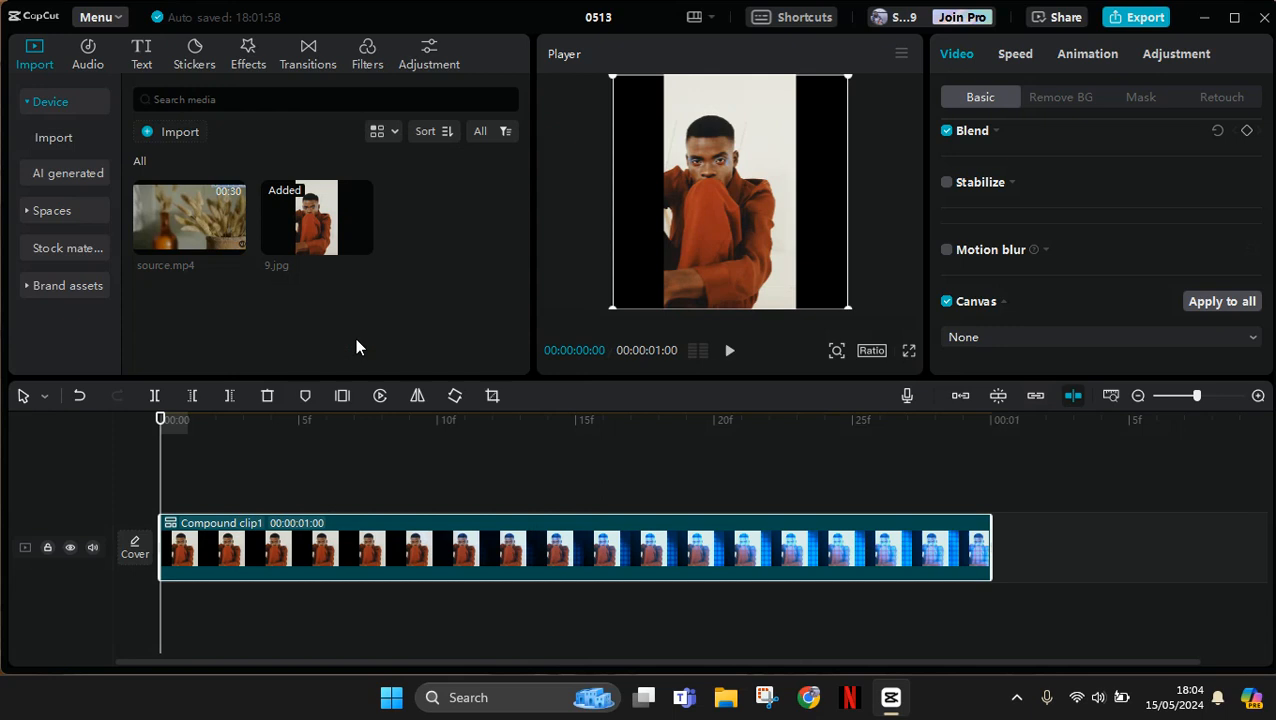
{"action": "mouse_move", "coordinate": [320, 474]}
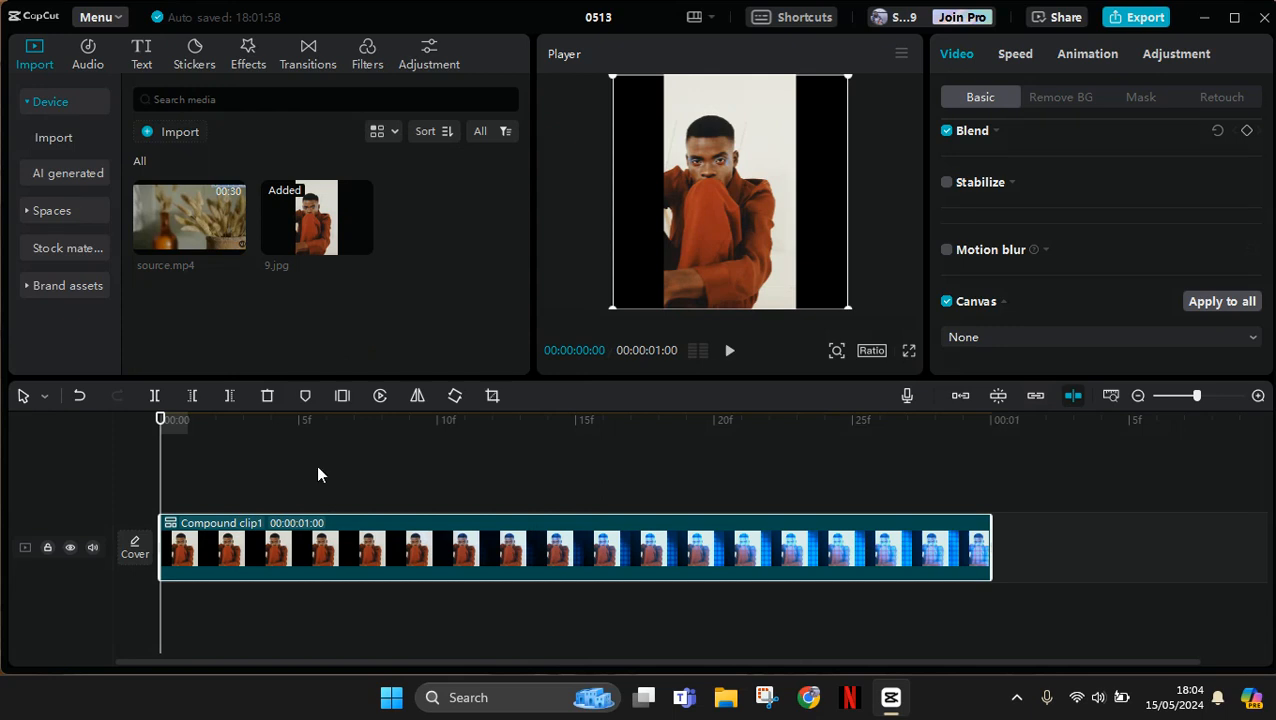